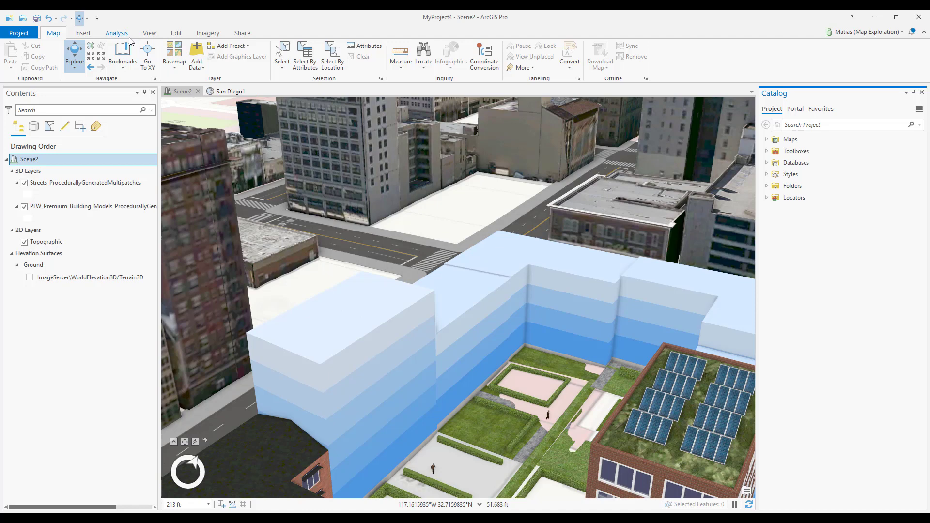
# Launch the Line of Sight tool from Exploratory 3D Analysis on the Analysis tab
pyautogui.click(463, 53)
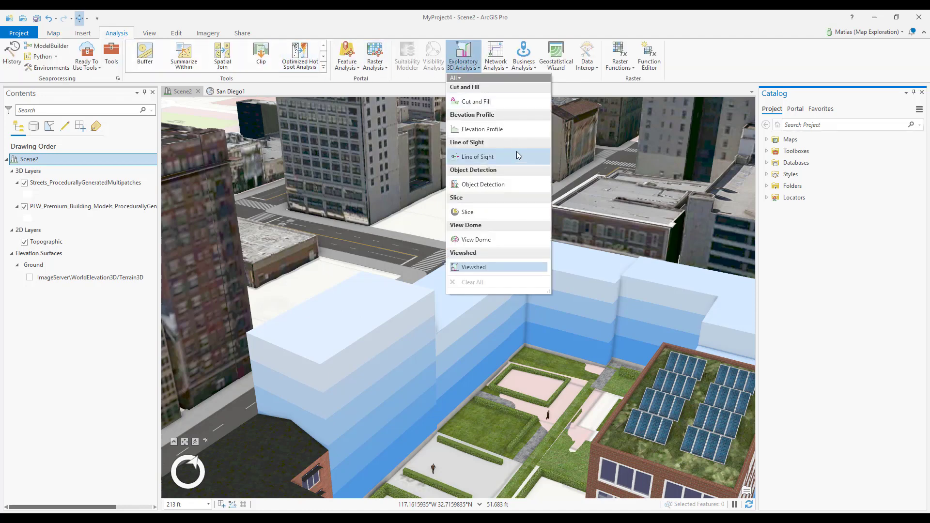
pyautogui.click(476, 157)
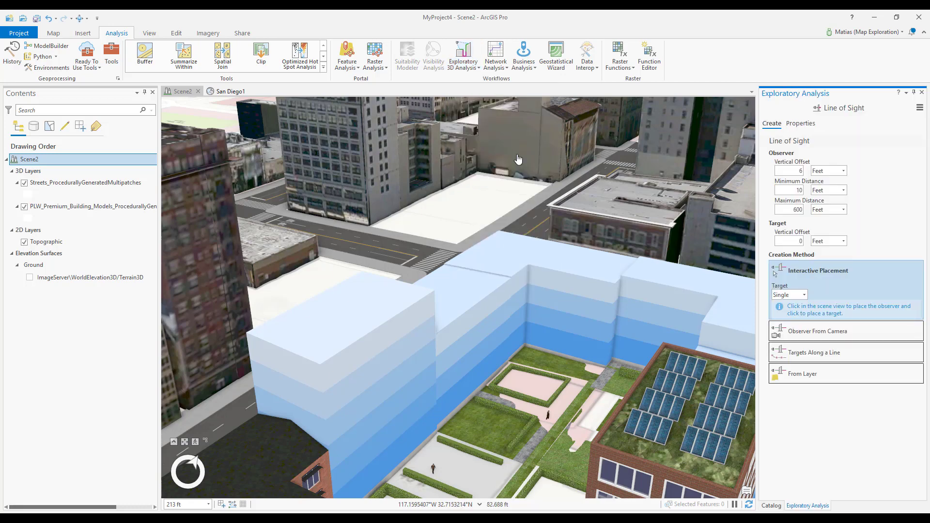
pyautogui.moveTo(449, 206)
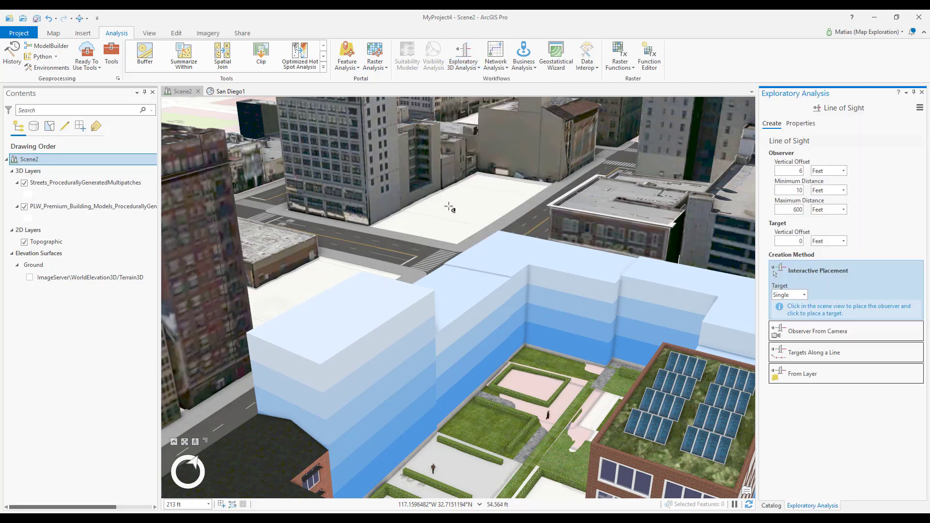
pyautogui.moveTo(706, 164)
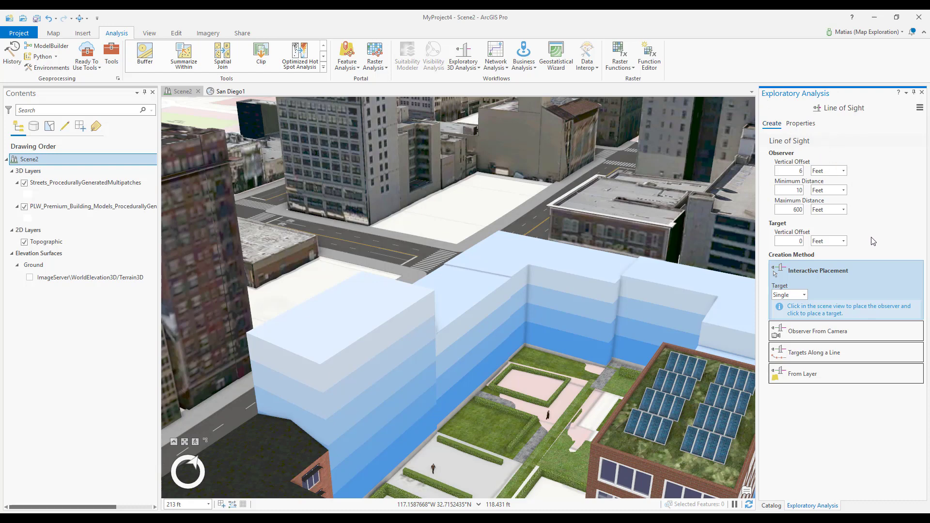
pyautogui.moveTo(842, 273)
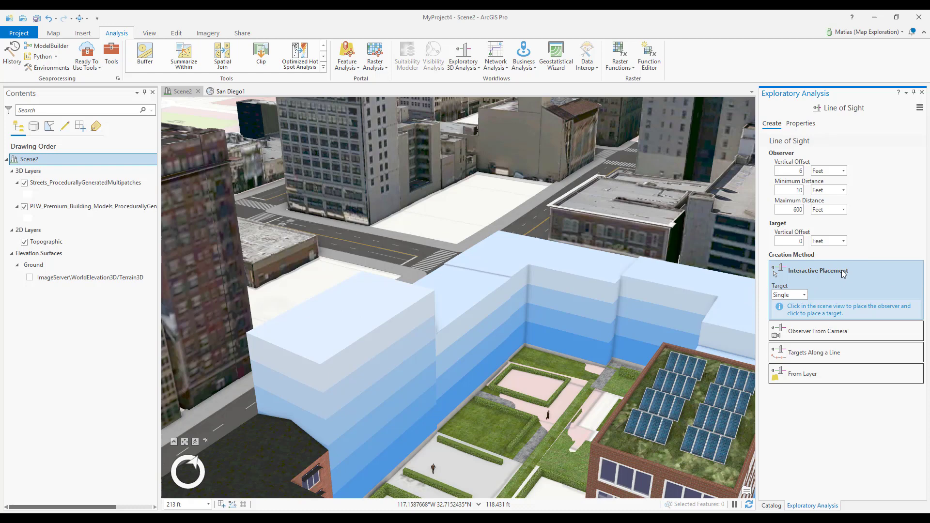
pyautogui.moveTo(214, 156)
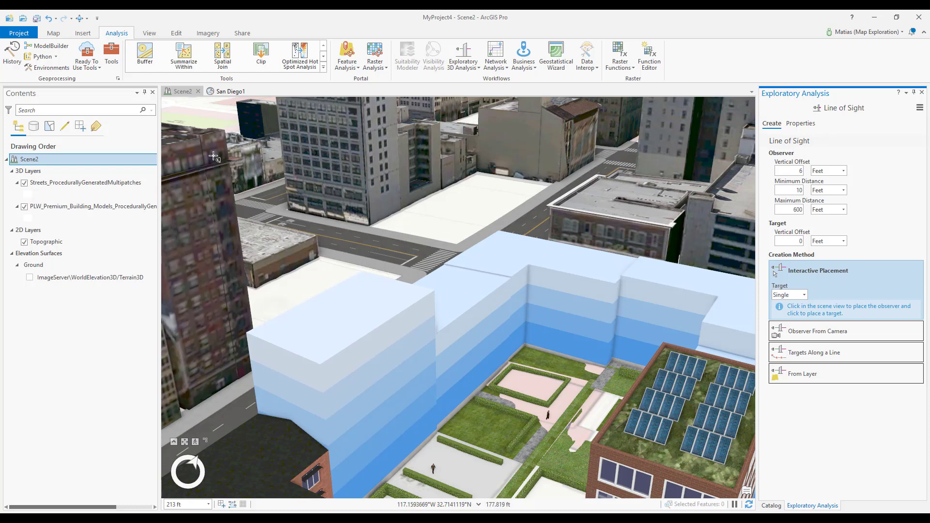
# Place the sight line's observer on the left tower's roof, aiming toward the courtyard garden
pyautogui.click(602, 377)
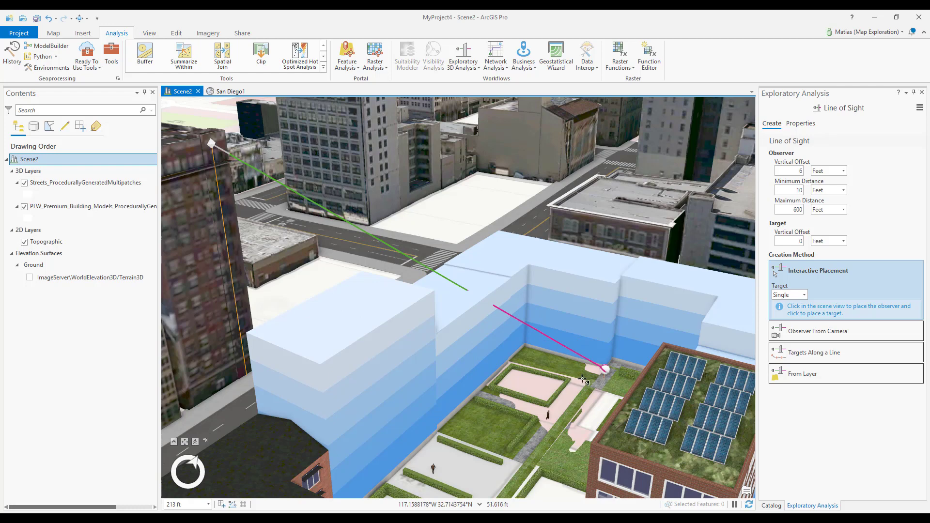
pyautogui.moveTo(331, 211)
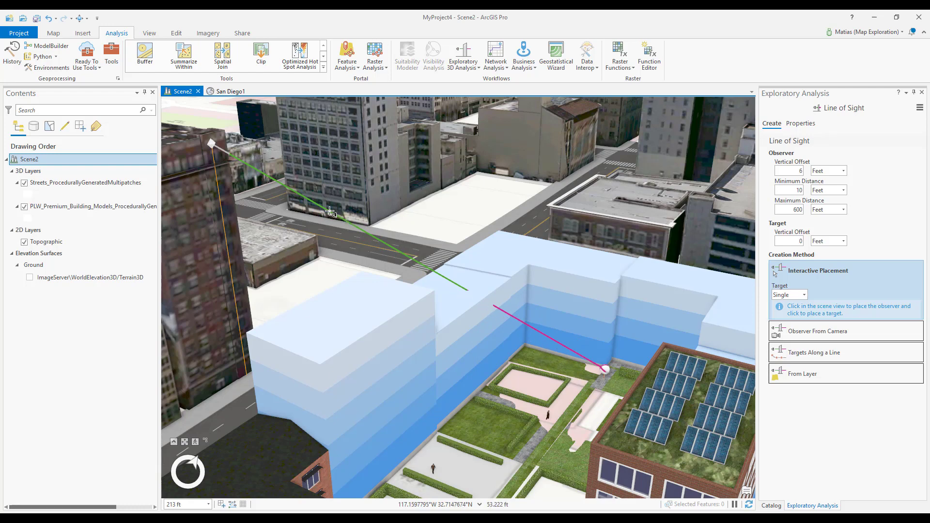
pyautogui.moveTo(537, 331)
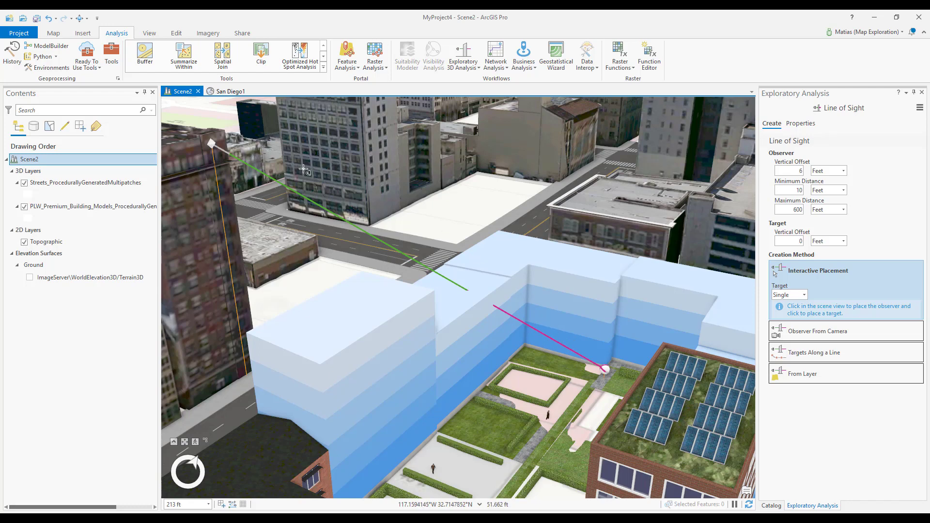
pyautogui.moveTo(228, 160)
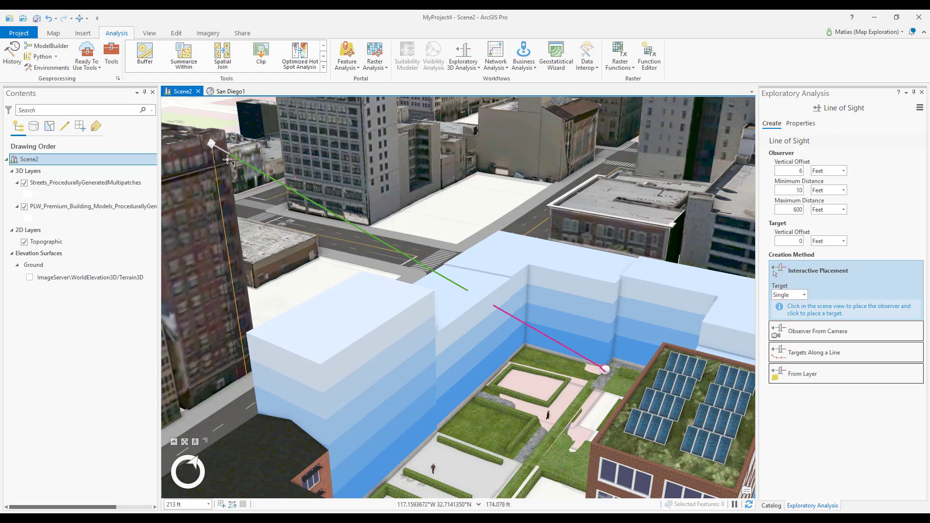
pyautogui.moveTo(265, 222)
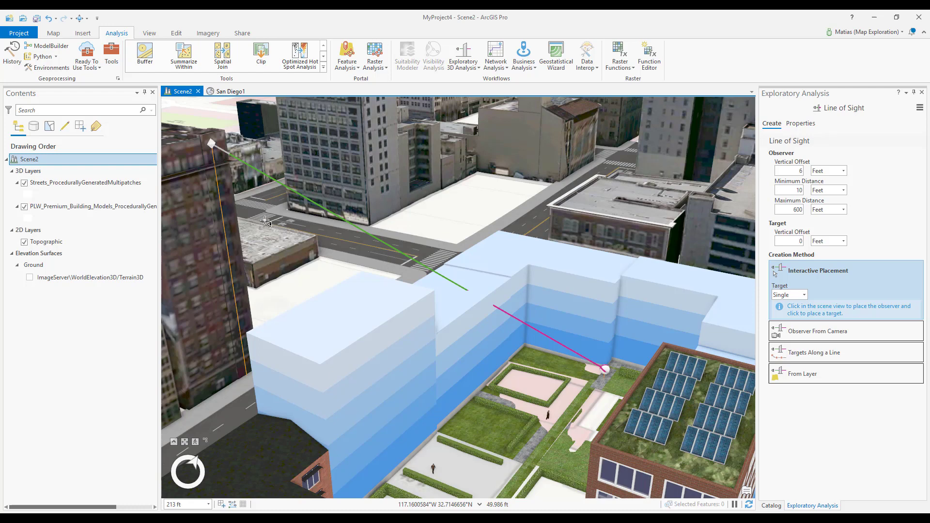
pyautogui.moveTo(267, 226)
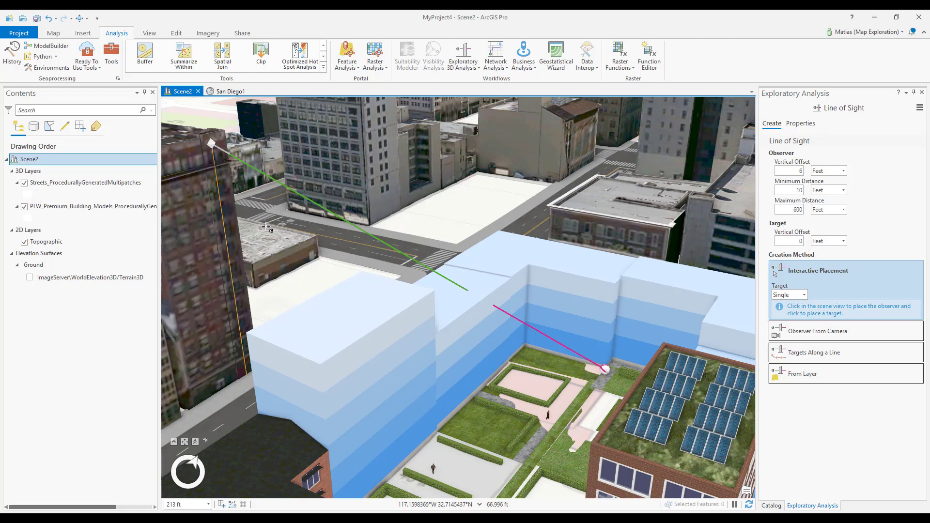
pyautogui.moveTo(496, 331)
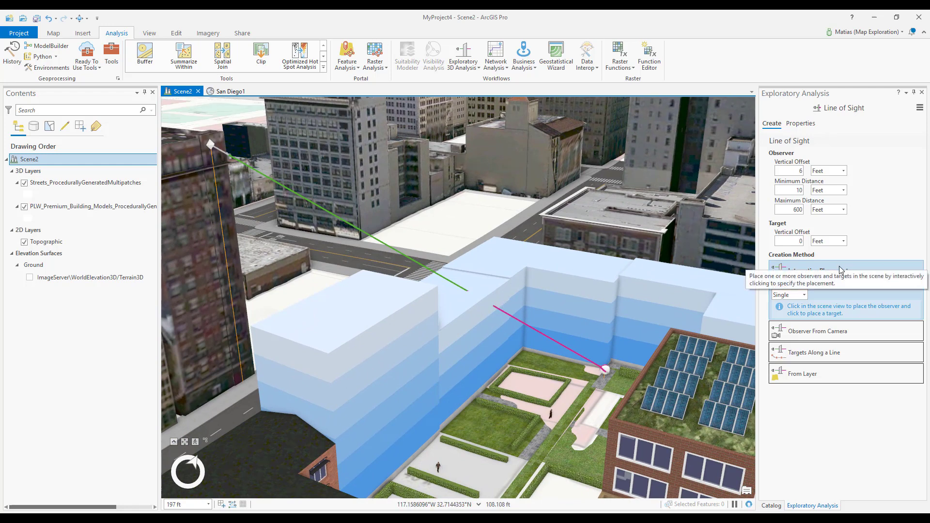
pyautogui.moveTo(868, 235)
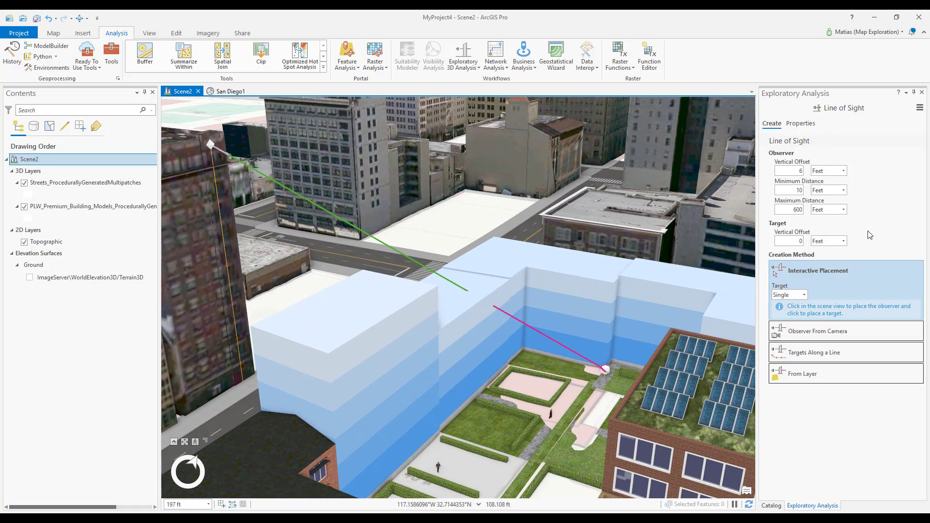
# With Target set to Multiple, add a left-tower observer targeting garden points, finishing with F2
pyautogui.click(803, 295)
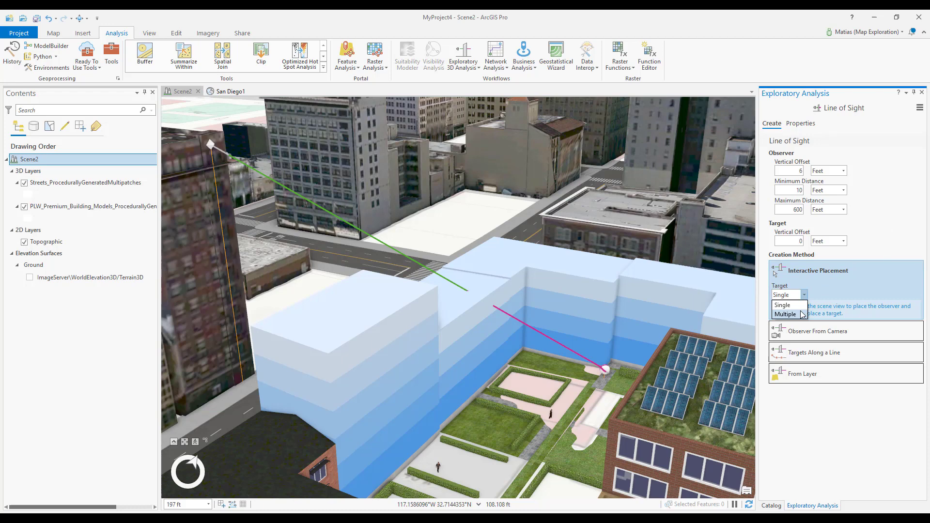
pyautogui.click(786, 314)
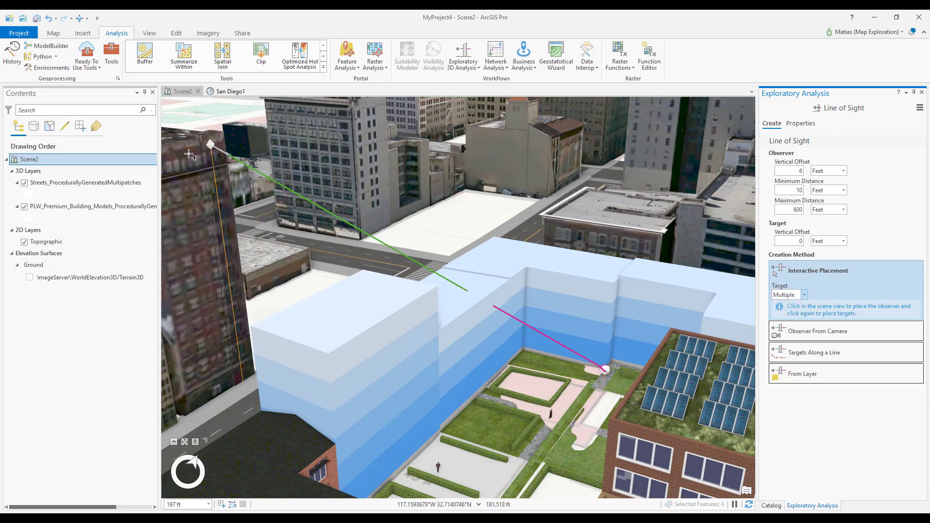
pyautogui.click(583, 393)
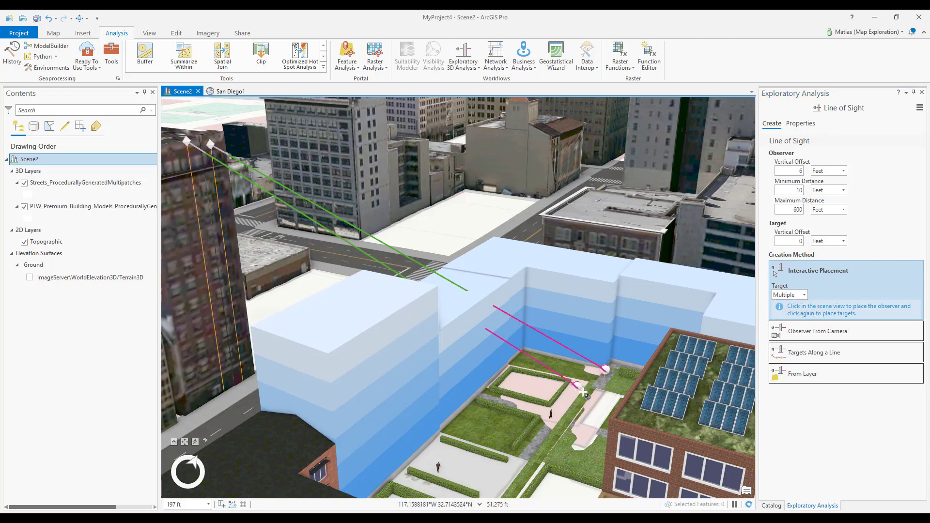
pyautogui.click(602, 448)
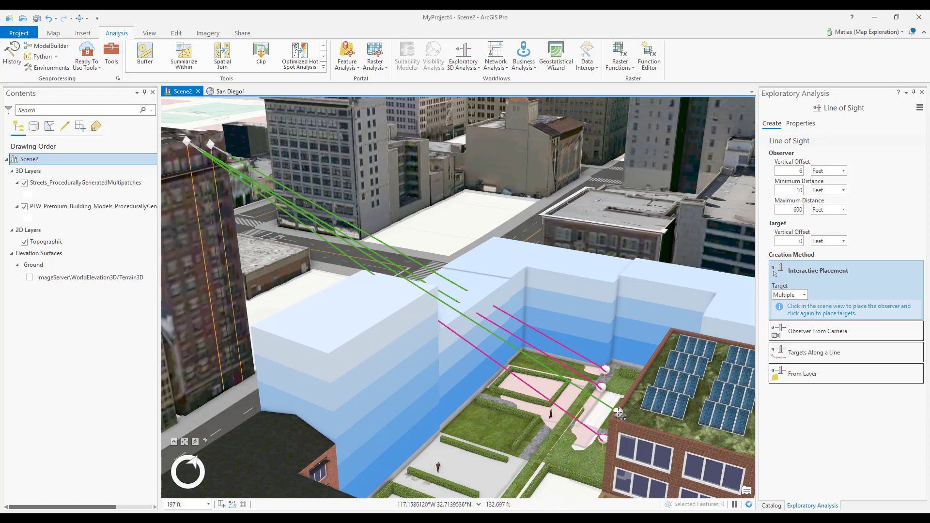
pyautogui.press('F2')
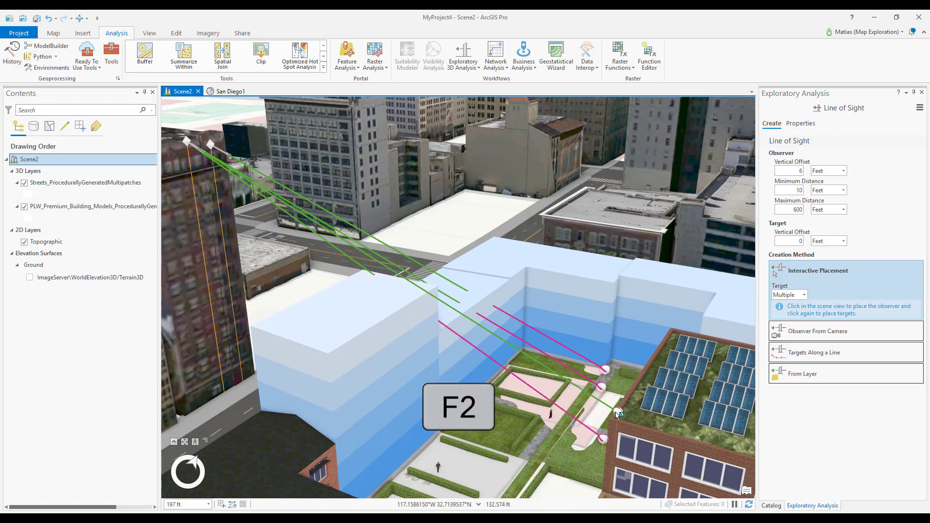
pyautogui.click(228, 90)
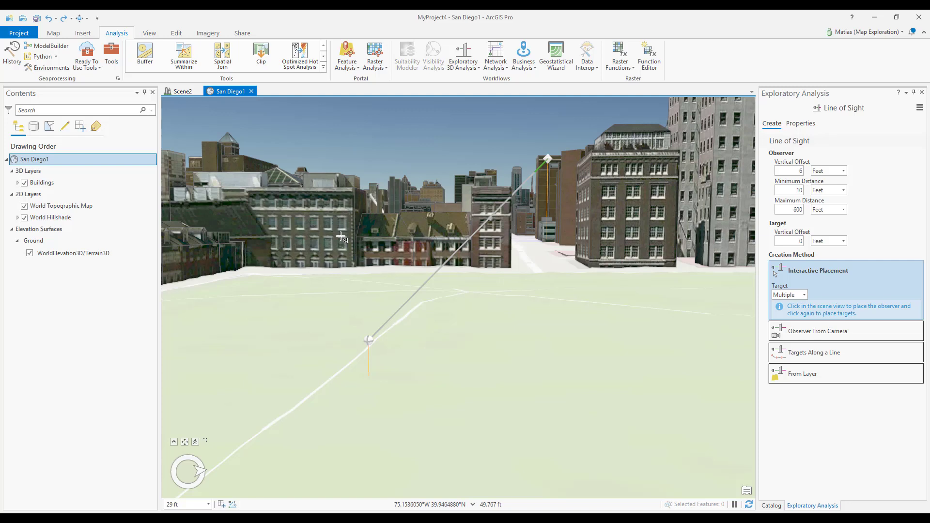
pyautogui.moveTo(346, 286)
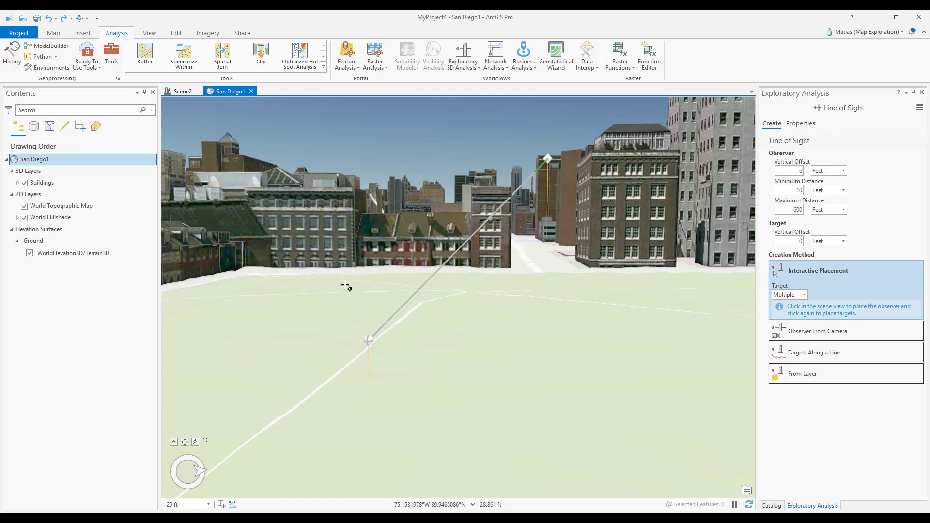
# Bring up Line of Sight Properties for the ground-level sight line in San Diego1
pyautogui.rightClick(369, 340)
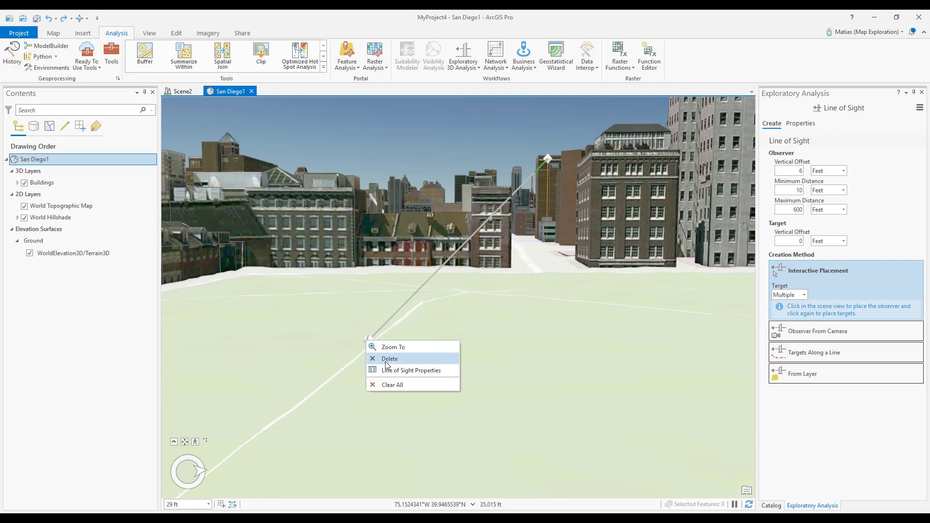
pyautogui.click(410, 370)
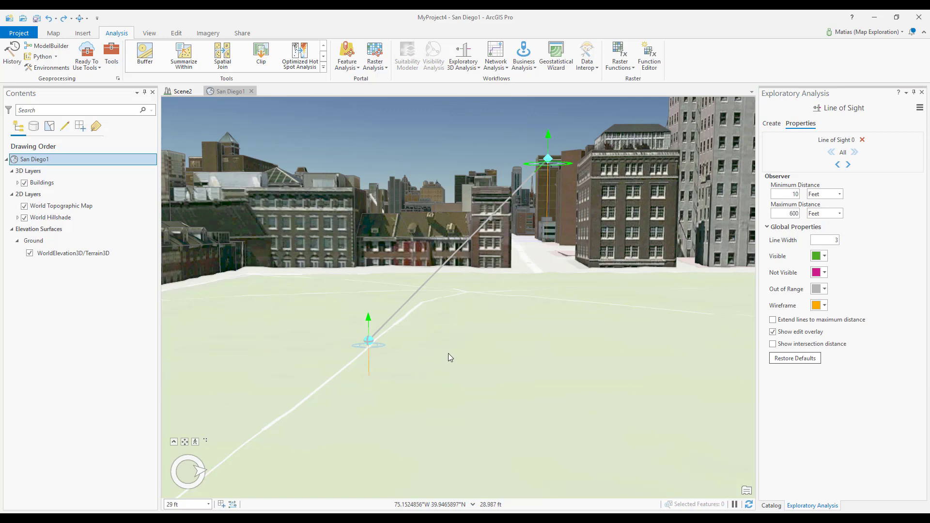
pyautogui.moveTo(692, 267)
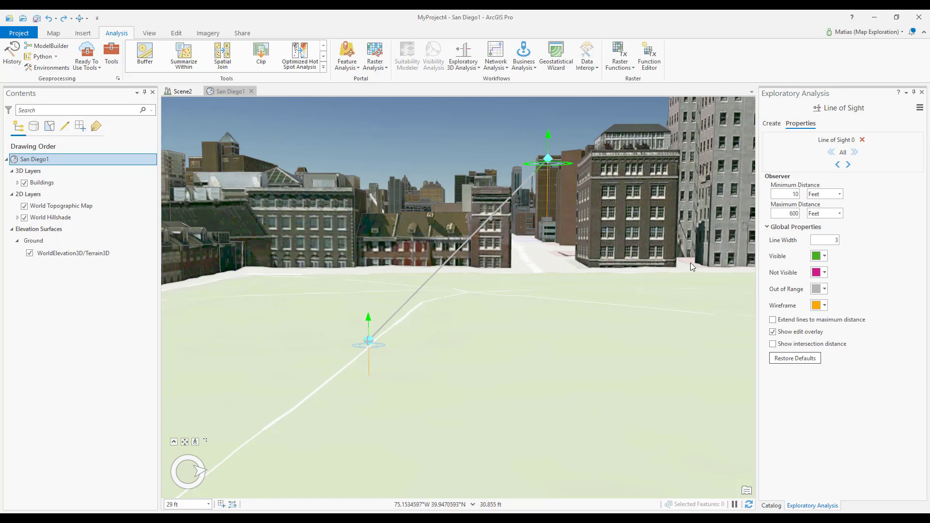
pyautogui.moveTo(810, 139)
pyautogui.write('2000')
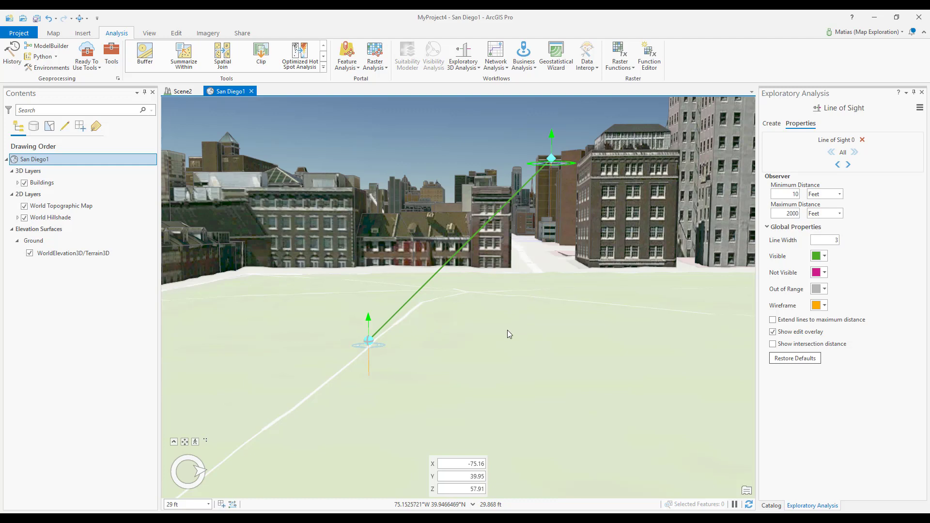
pyautogui.moveTo(455, 360)
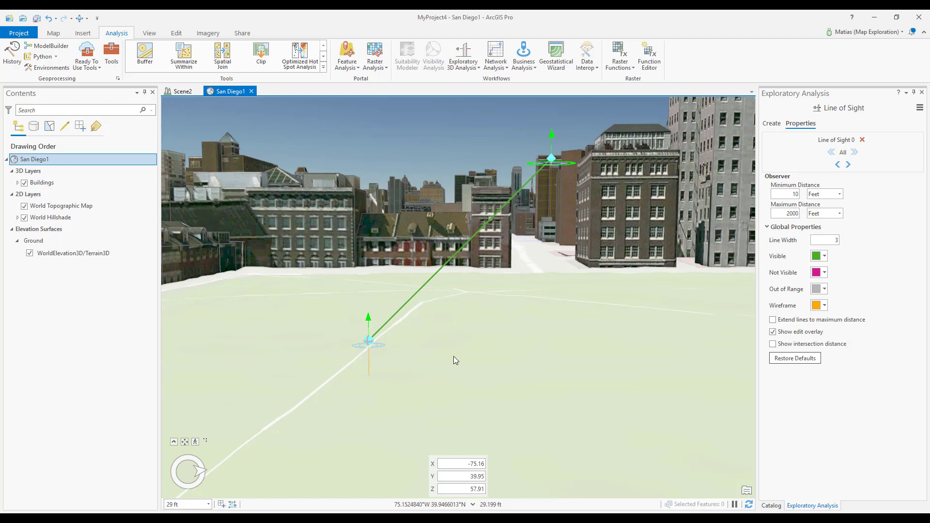